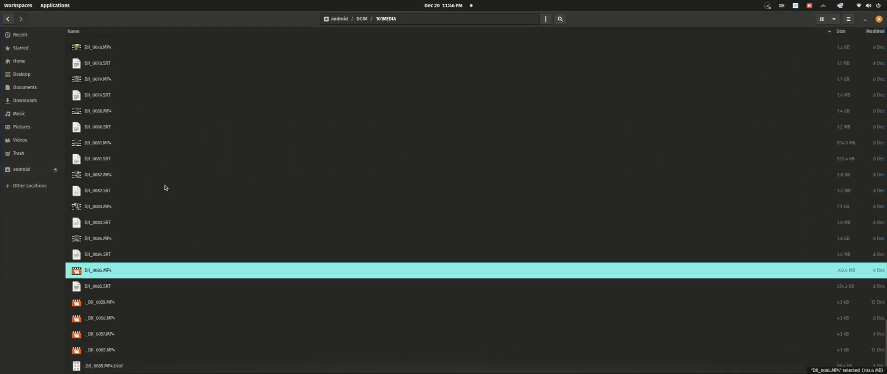
Test both clips in VLC: the corrupted DJI_0085.MP4 fails while DJI_0084.MP4 plays
right_click(98, 270)
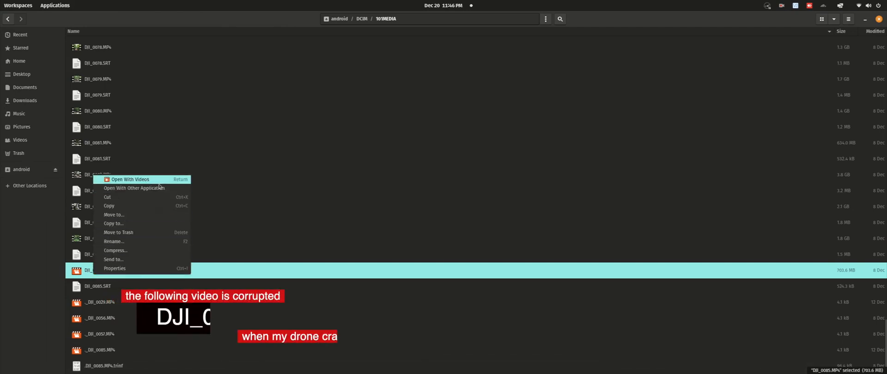
left_click(134, 189)
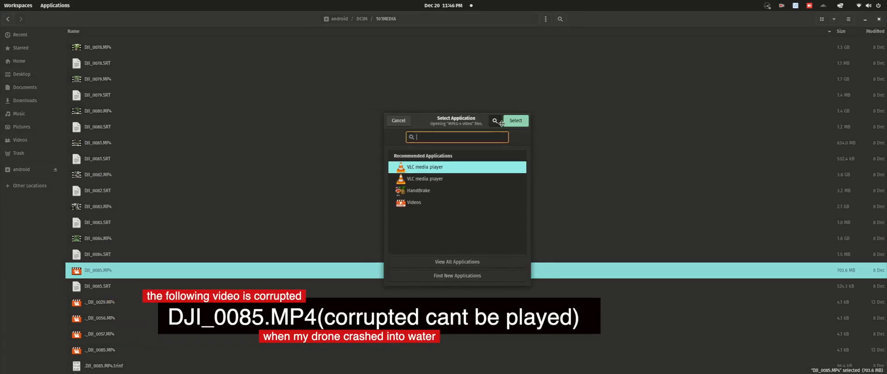
left_click(397, 120)
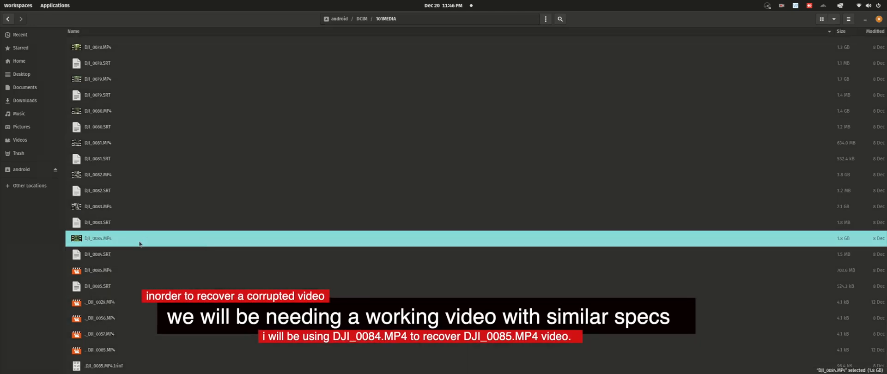
double_click(97, 239)
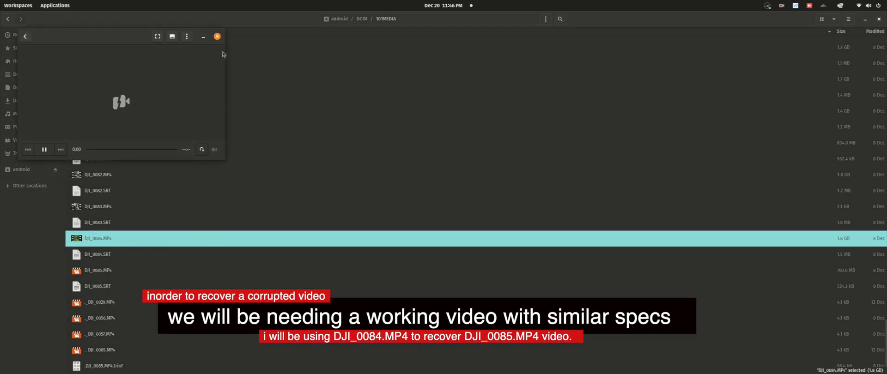
right_click(97, 238)
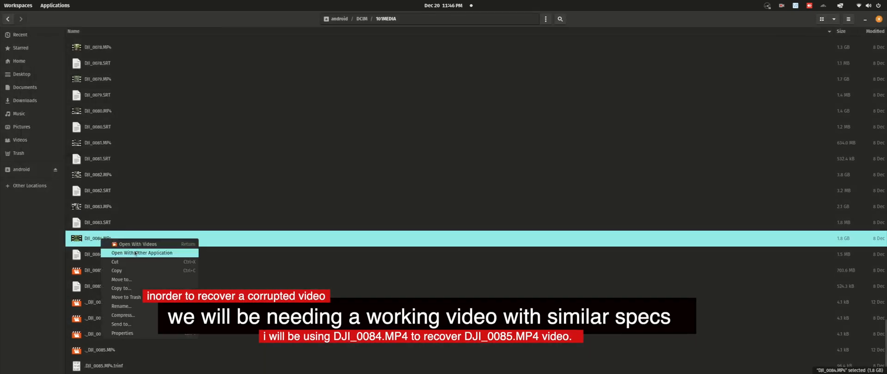
left_click(138, 244)
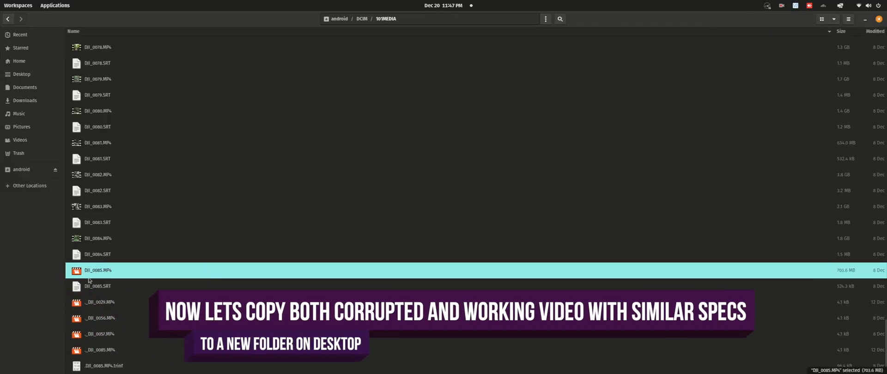
Create the Desktop folder 'dji mavic mini 3 crash video recovery' and paste both videos into it
left_click(865, 19)
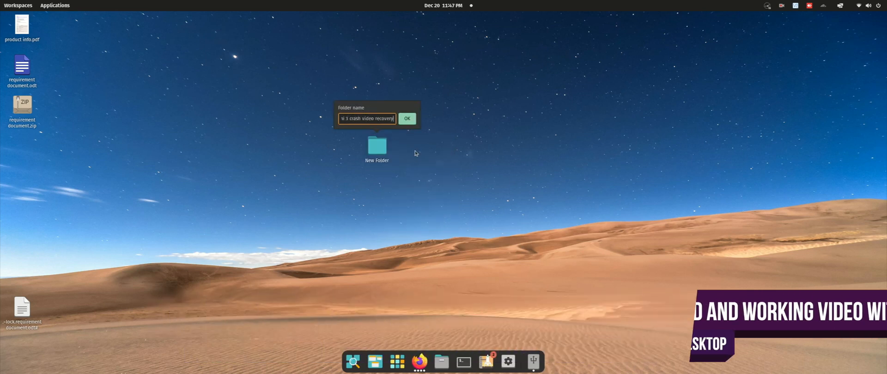
left_click(407, 118)
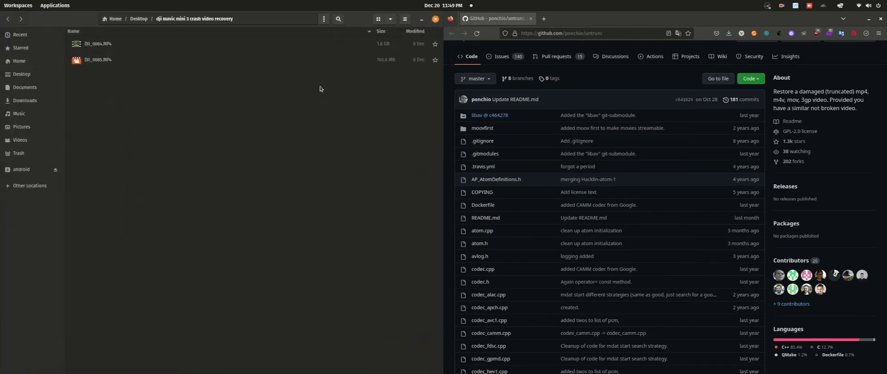
Rename DJI_0085.MP4 to corrupt.MP4 and DJI_0084.MP4 to 'Sample with similar resolution and format.MP4'
right_click(98, 60)
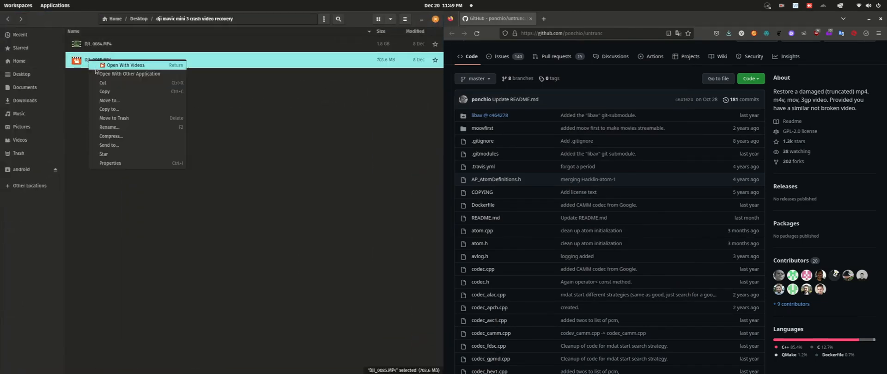
mouse_move(128, 145)
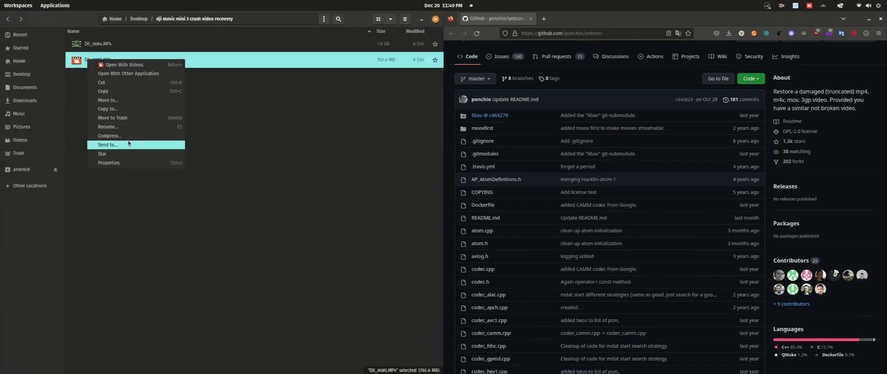
left_click(107, 126)
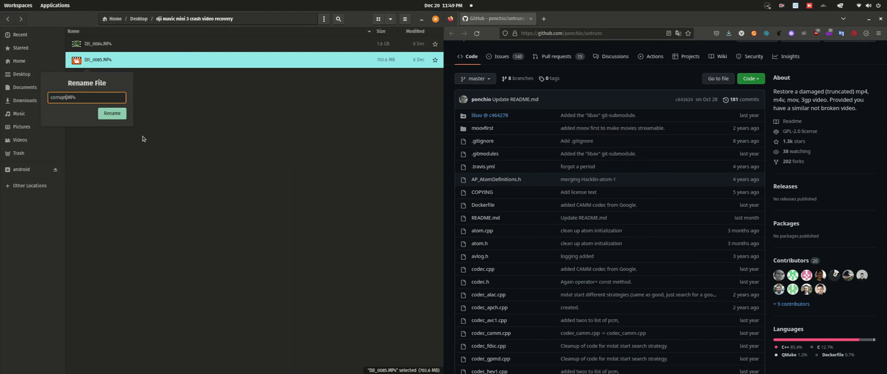
right_click(96, 59)
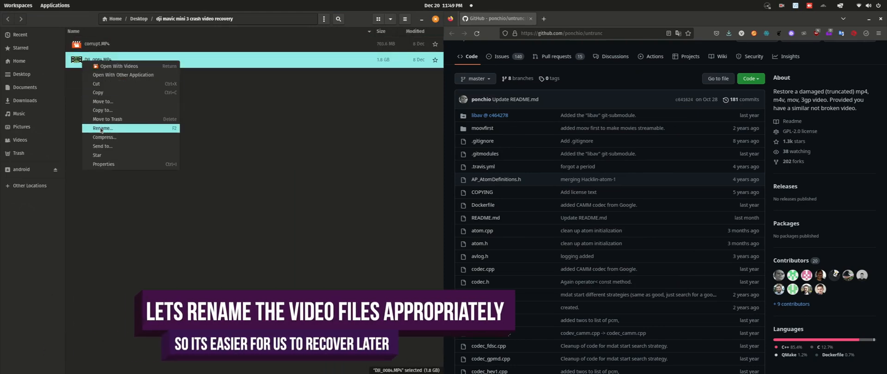
left_click(101, 129)
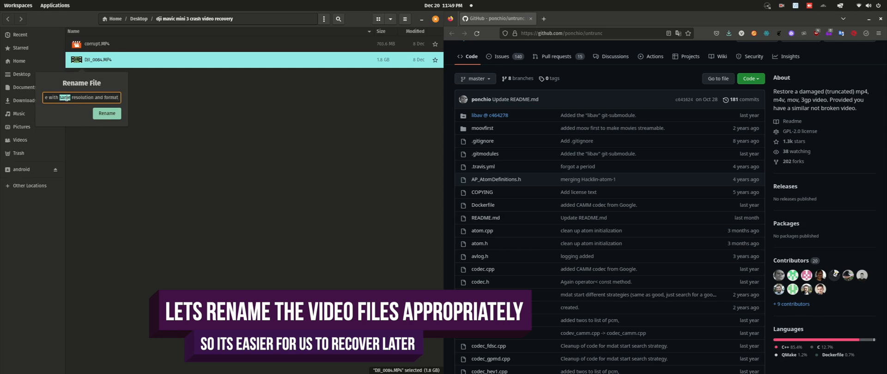
left_click(106, 114)
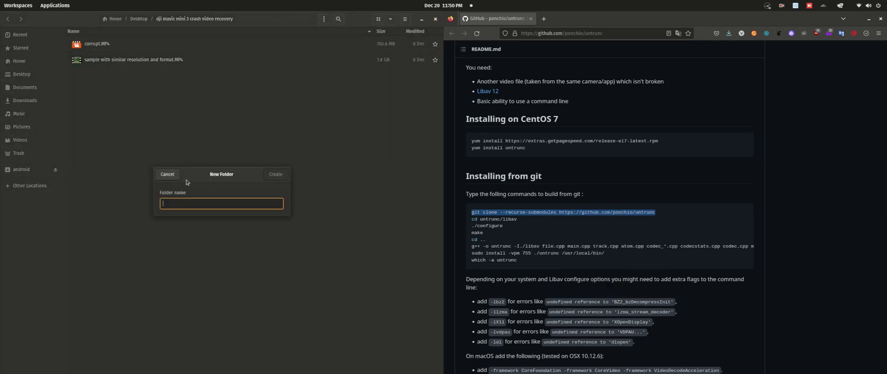
Create a new folder named untrunc inside the recovery folder
type("u")
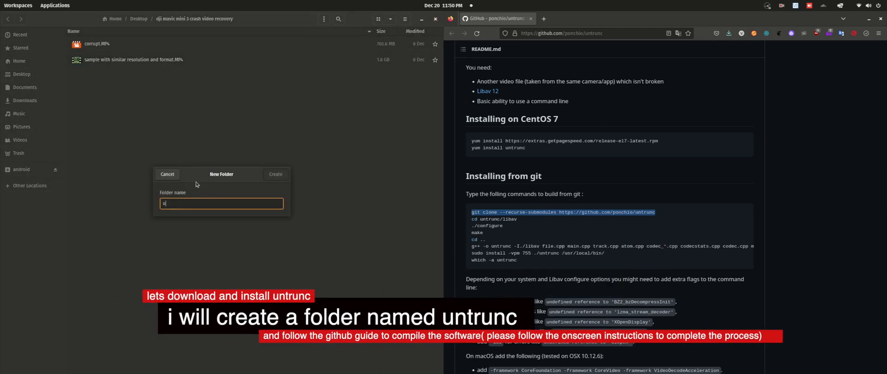
left_click(276, 174)
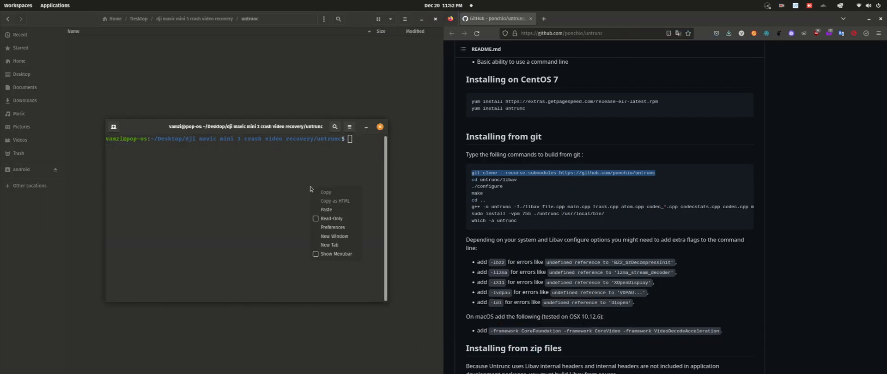
Run the pasted git clone command to fetch untrunc with its libav submodule
left_click(326, 210)
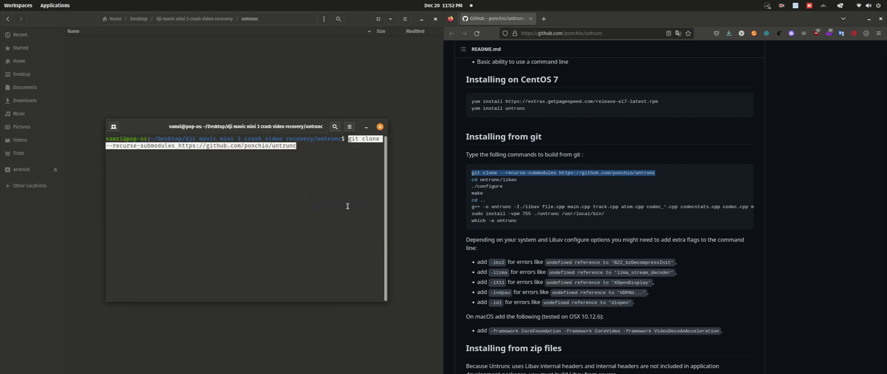
key("Return")
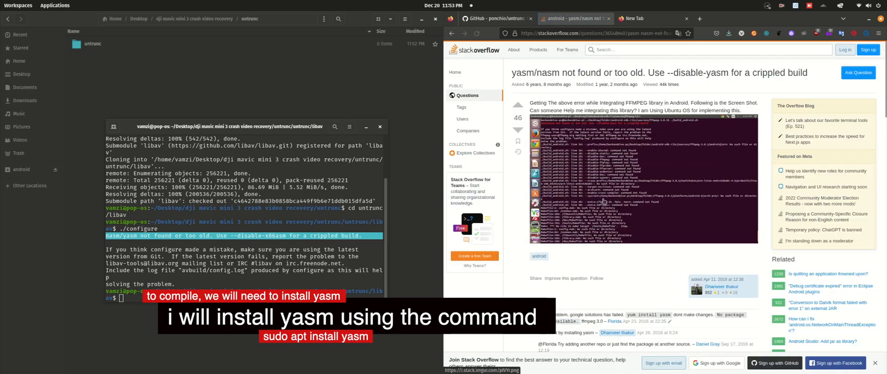
Copy the 'sudo apt-get install yasm' command from the Stack Overflow answer
scroll("down", 3)
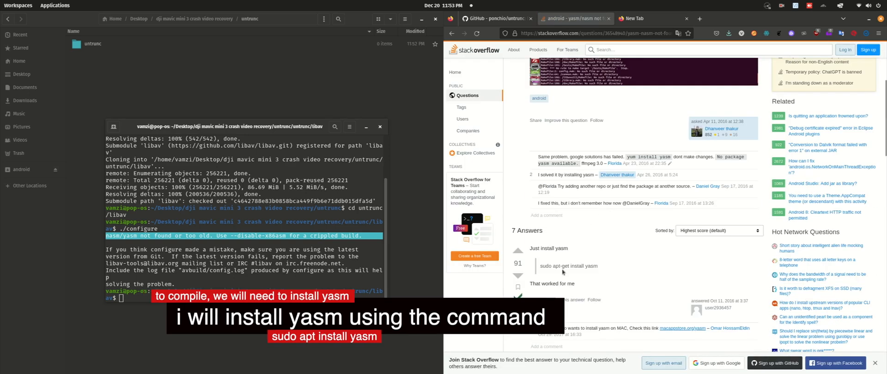
double_click(568, 266)
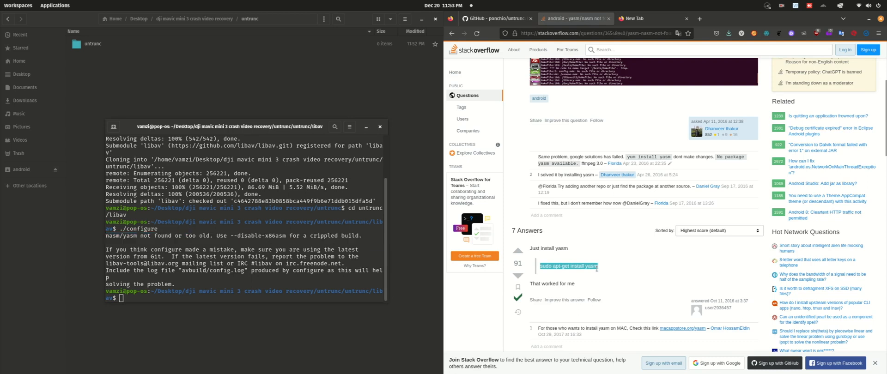
right_click(244, 264)
type("./configure")
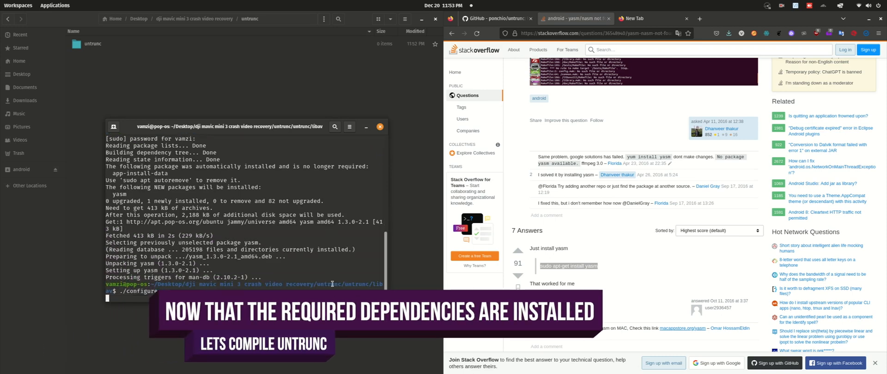
After installing yasm and rerunning ./configure, start the libav build with make from the README
left_click(494, 19)
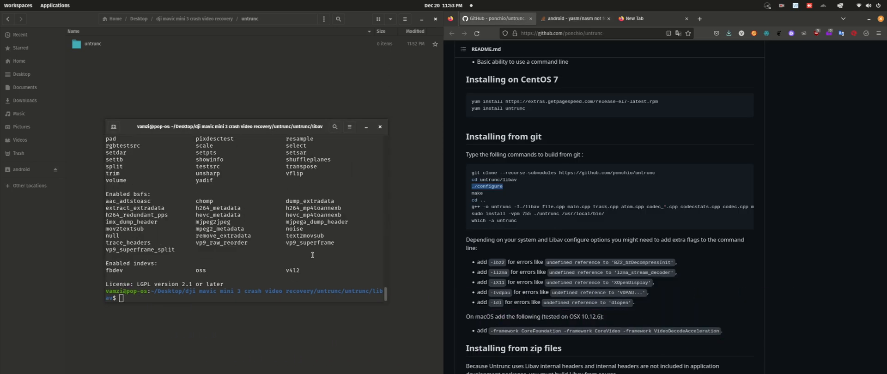
right_click(477, 193)
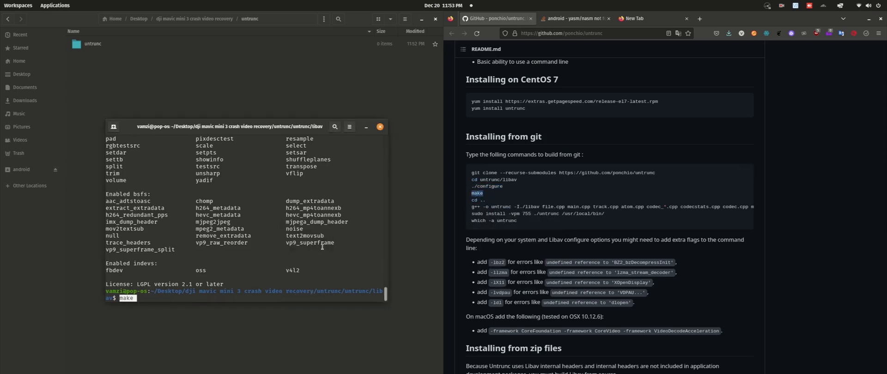
key("Return")
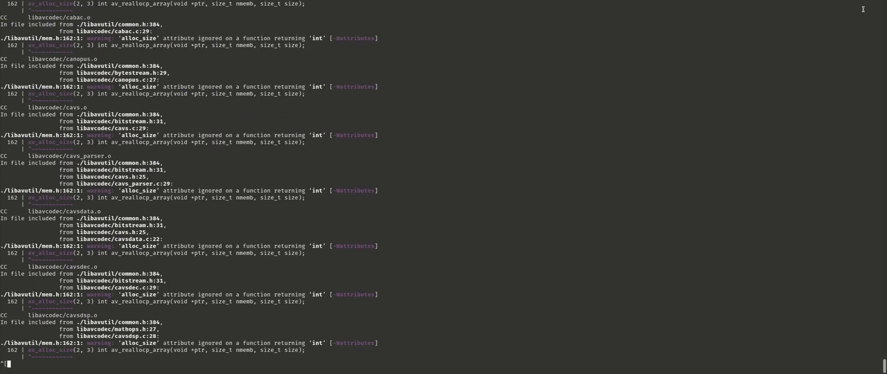
Once make finishes, move the system monitor aside and cd back up to the untrunc source folder
scroll("down", 3)
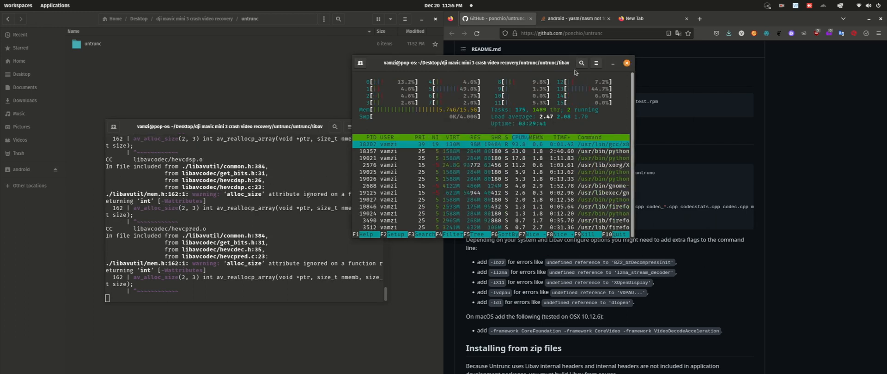
left_click_drag(492, 63, 298, 310)
type("d")
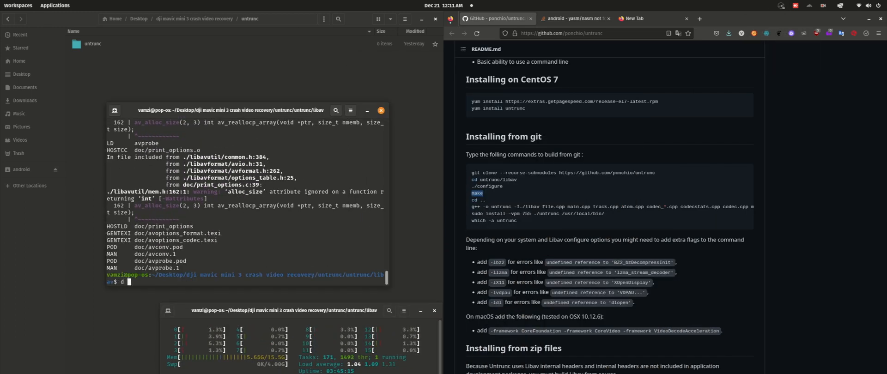
type(" ..")
key("Return")
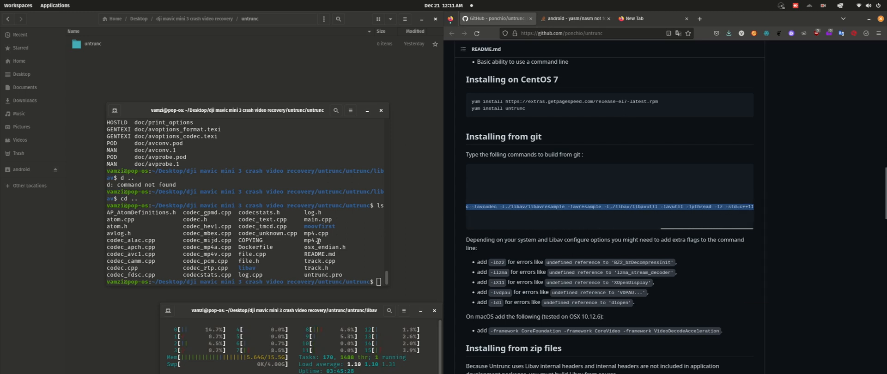
Build untrunc with g++ and install it into /usr/local/bin with sudo install -vpm 755
key("Return")
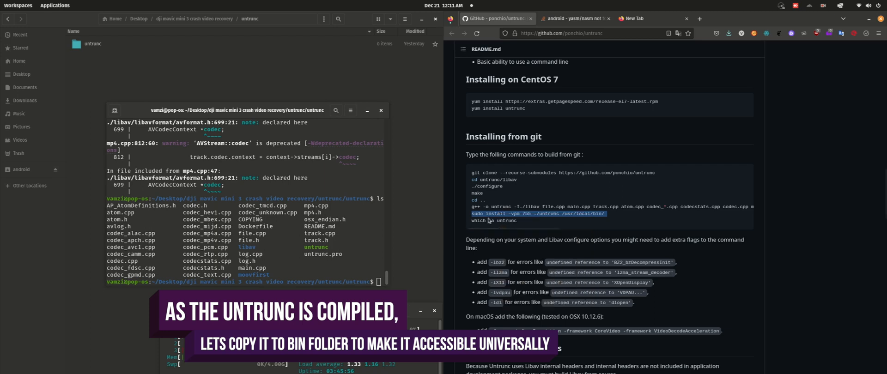
key("Return")
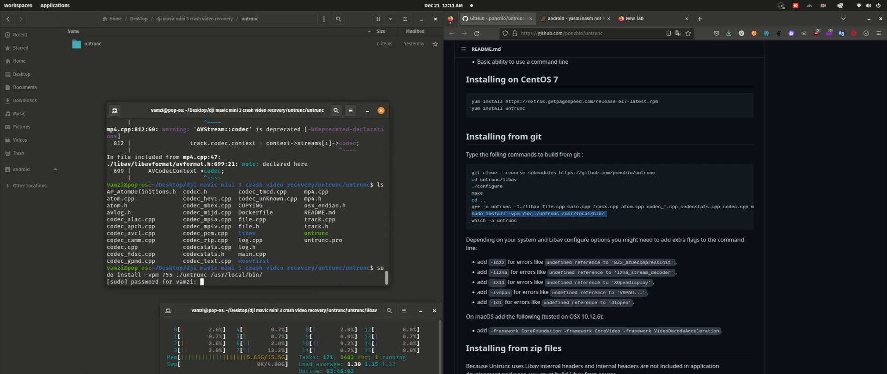
key("Return")
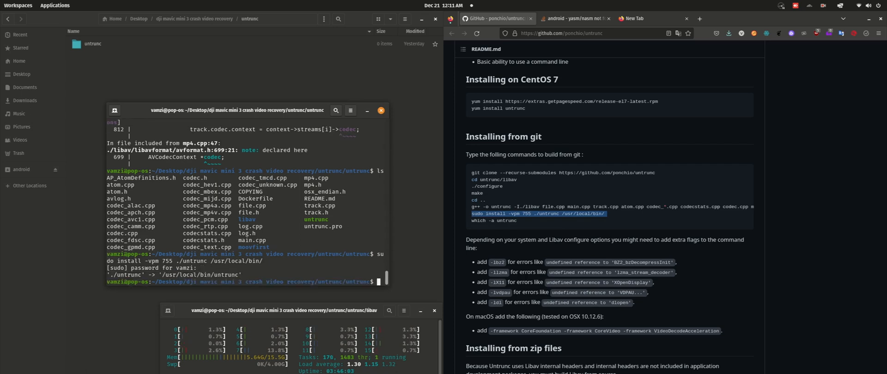
Verify the install with 'which -a untrunc' showing /usr/local/bin/untrunc
type("which")
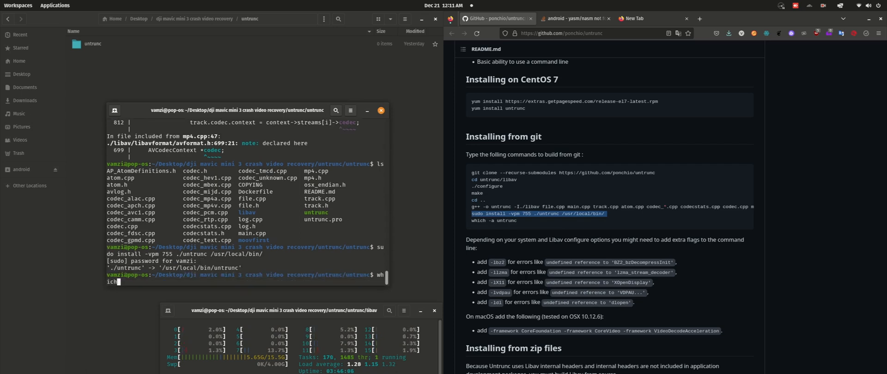
type("-a unt")
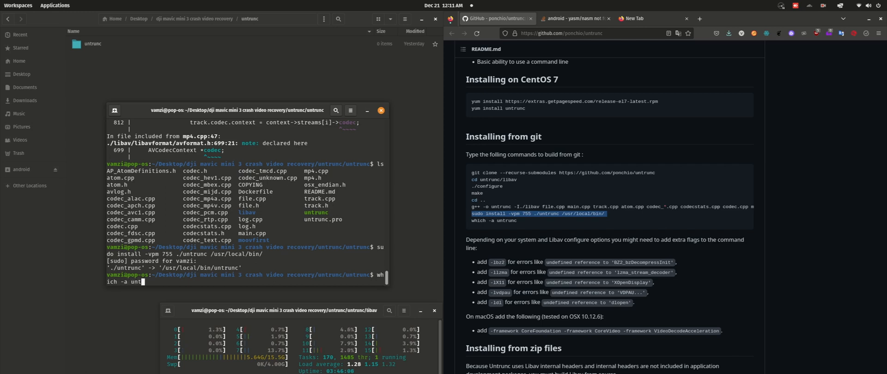
key("Return")
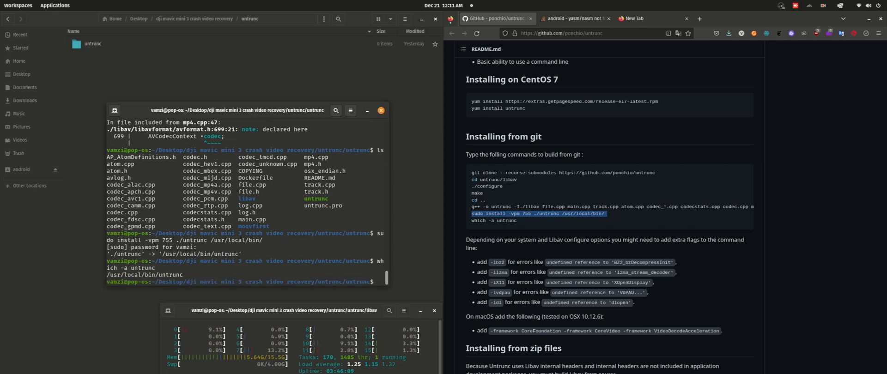
Scroll the GitHub README to its Using section and begin a cd command in Terminal
scroll("down", 3)
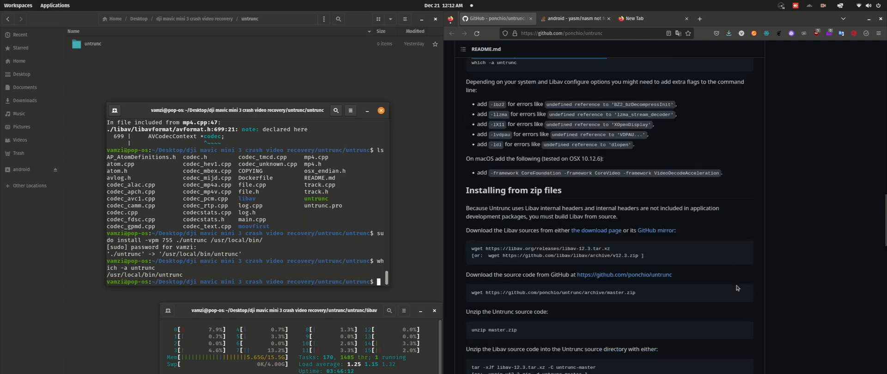
scroll("down", 3)
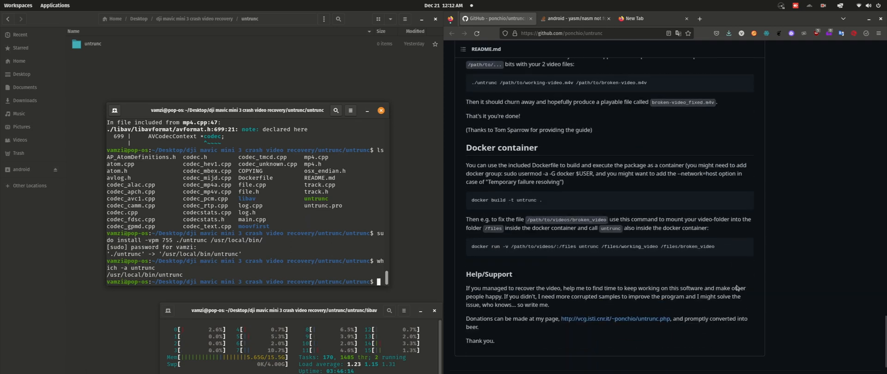
scroll("up", 3)
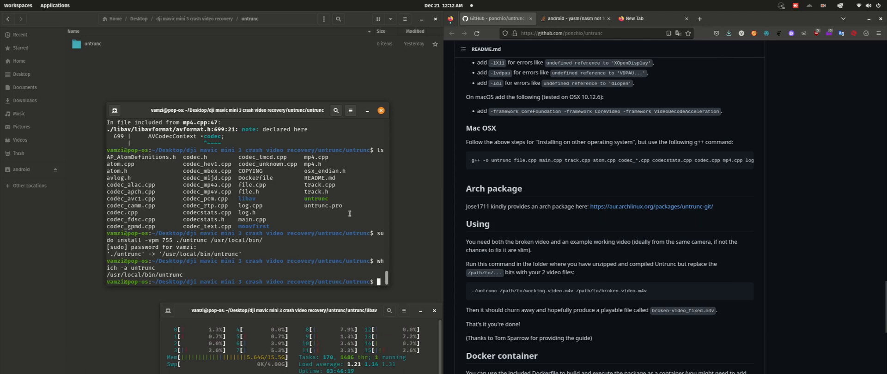
type("cd")
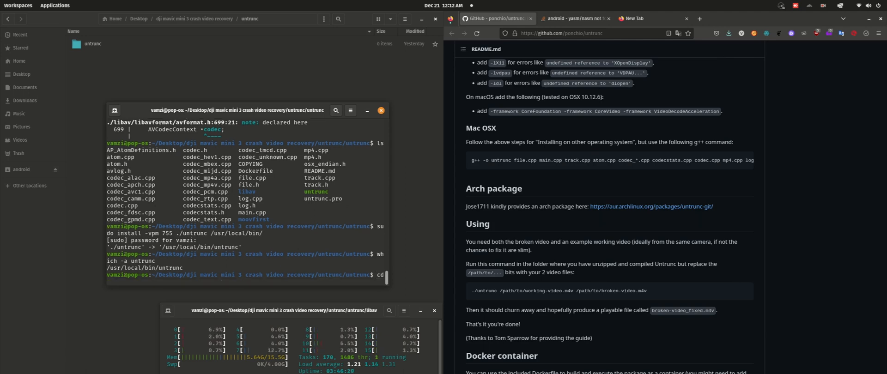
In a second terminal window, cd to ~/Desktop/dji mavic mini 3 crash video recovery/
left_click(351, 110)
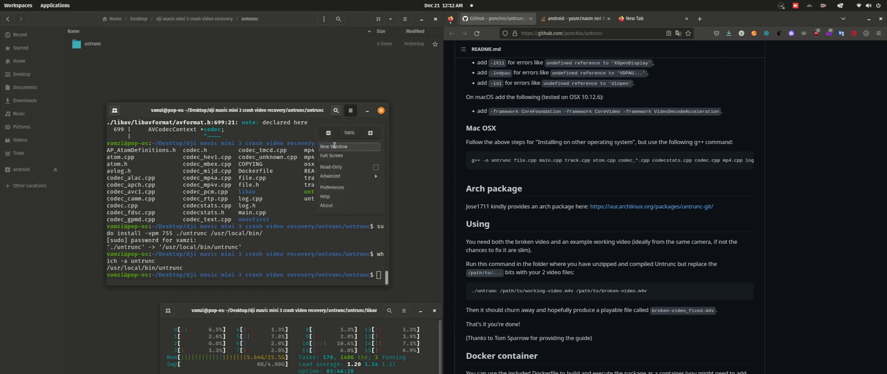
left_click(334, 146)
type("cd ~/")
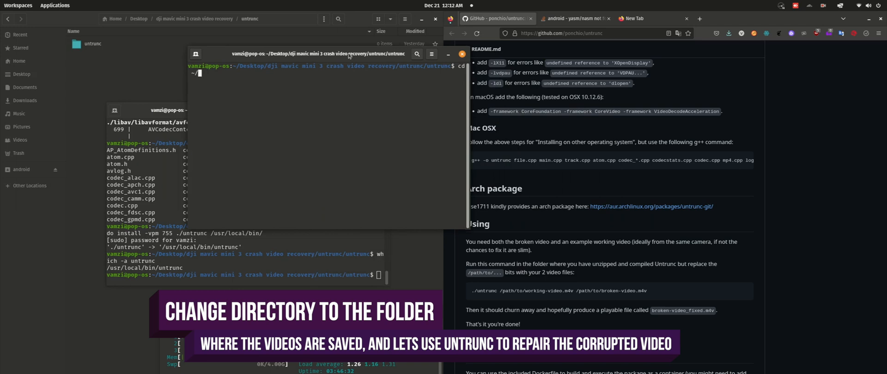
type("Desktop/")
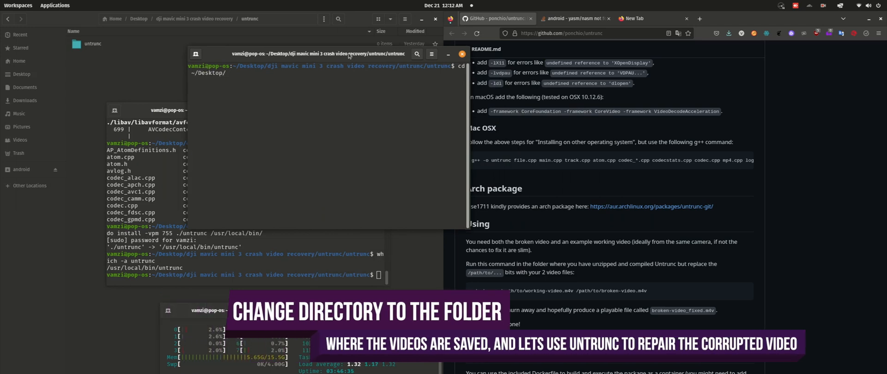
type("d")
type("ls")
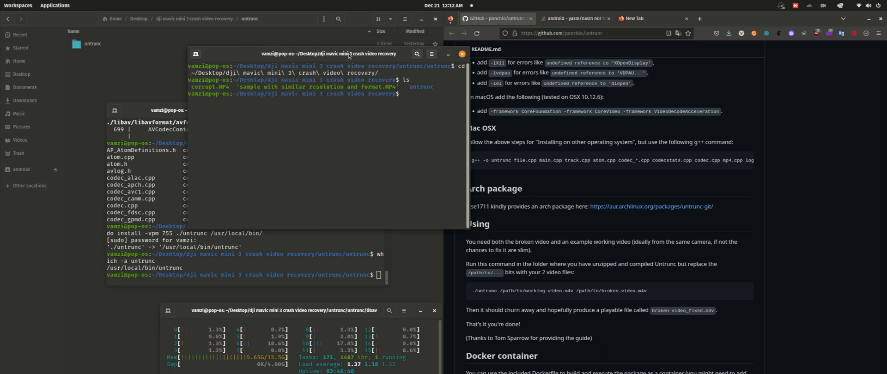
Run untrunc with 'sample with similar resolution and format.MP4' as reference to repair corrupt.MP4 into corrupt_fixed.mp4
type("untrunc")
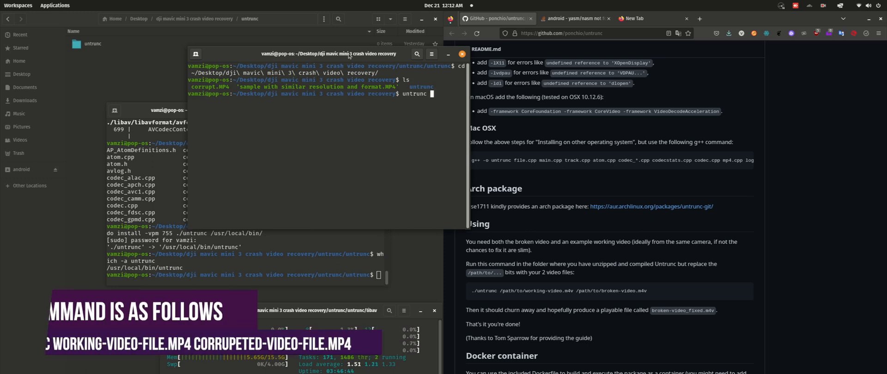
type("sample\\ with\\ similar\\ resolution\\ and\\ format.MP4")
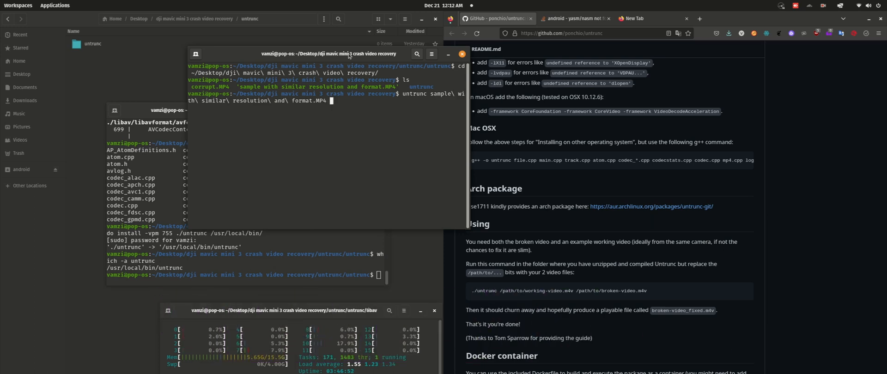
key("Return")
type("ls")
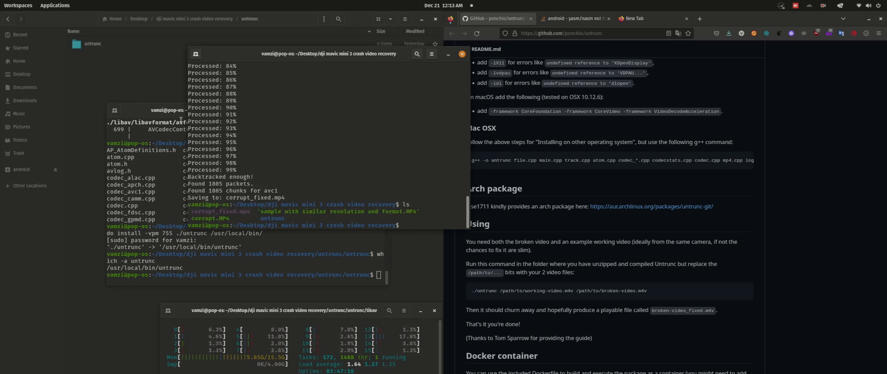
Play corrupt_fixed.mp4 from the video recovery folder in VLC via Open With Other Application
left_click(461, 54)
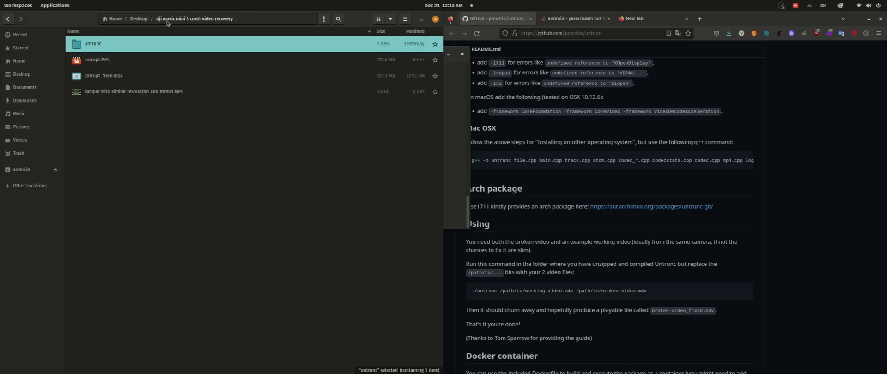
right_click(104, 74)
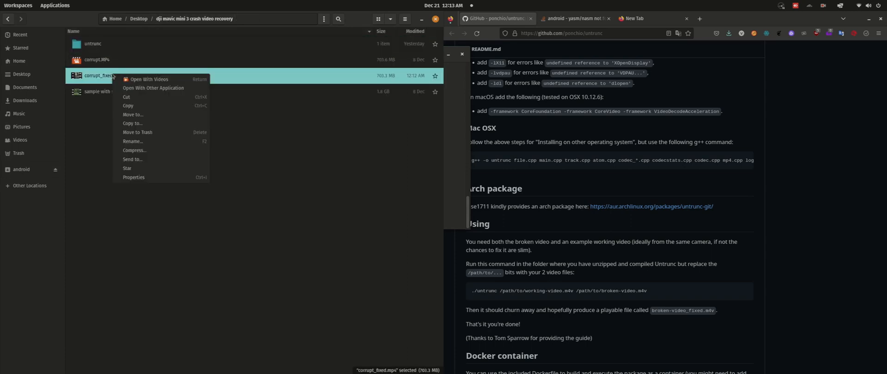
left_click(153, 88)
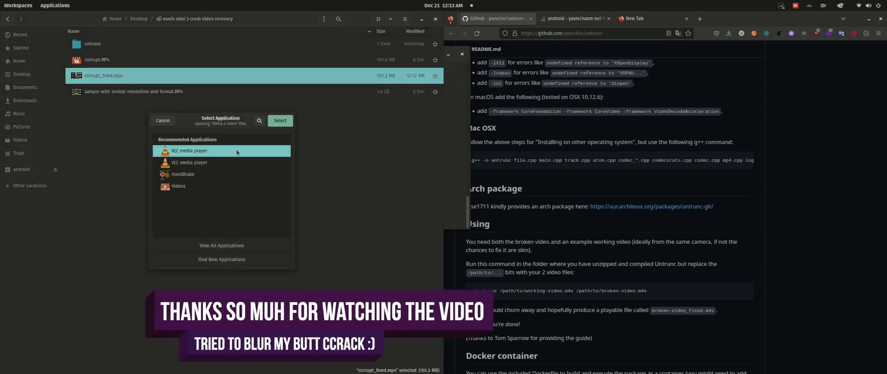
left_click(279, 120)
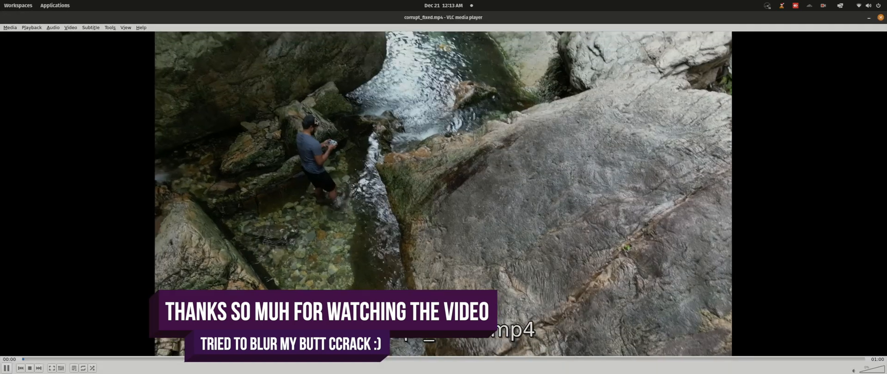